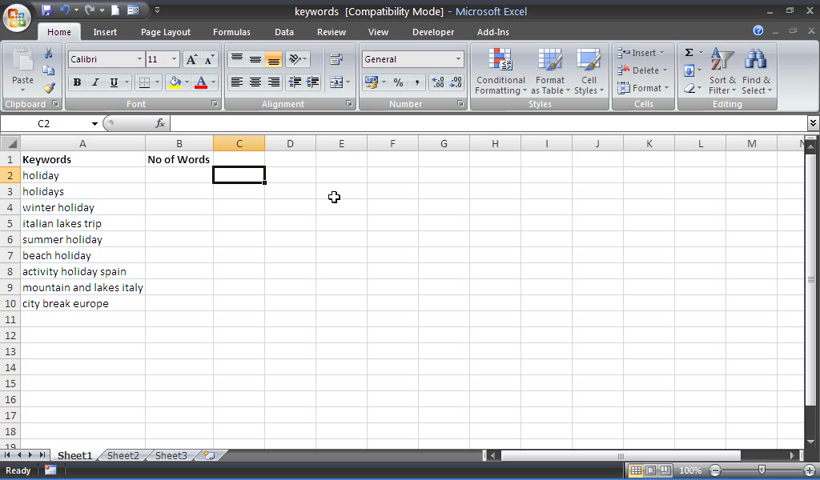
- Enter the notes LEN, TRIM and SUBSTITUTE down column E from E2
{"action": "left_click", "coordinate": [290, 175]}
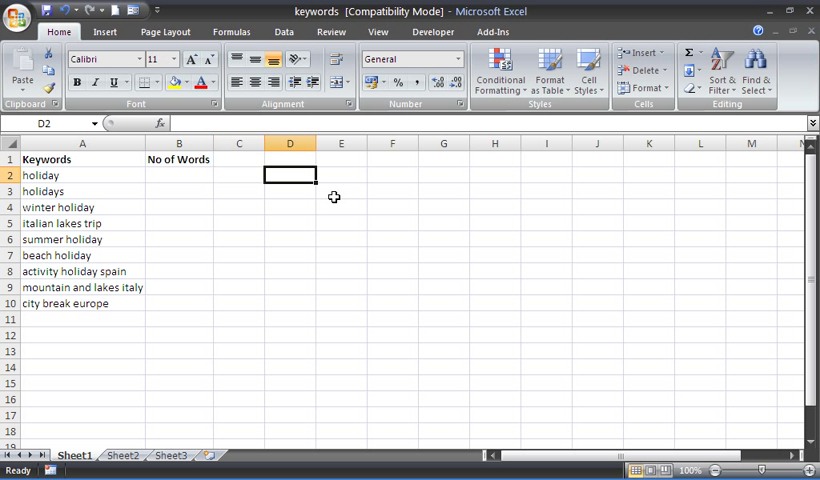
{"action": "left_click", "coordinate": [340, 175]}
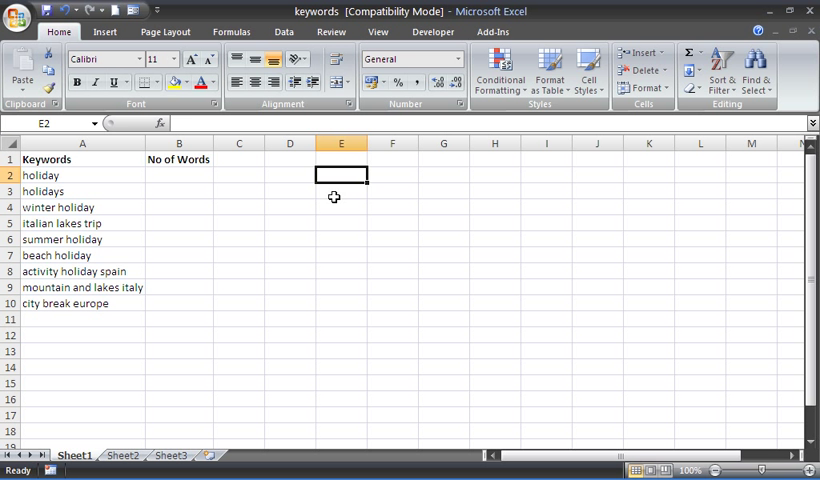
{"action": "type", "text": "LEN"}
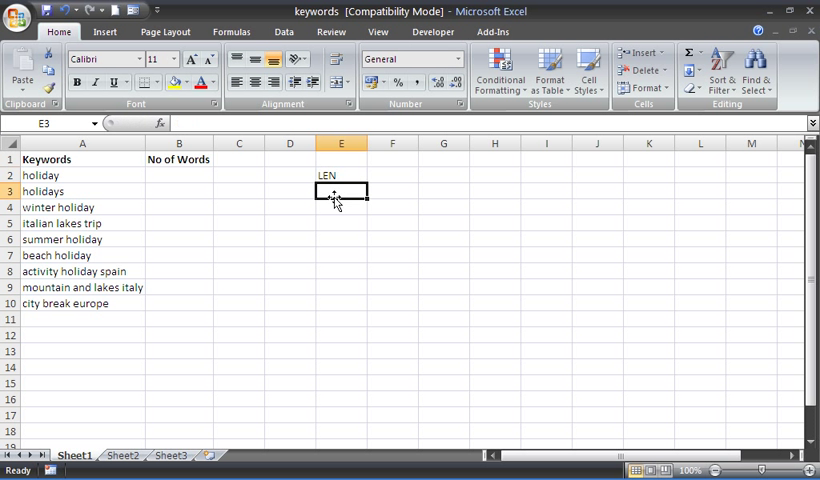
{"action": "type", "text": "TR"}
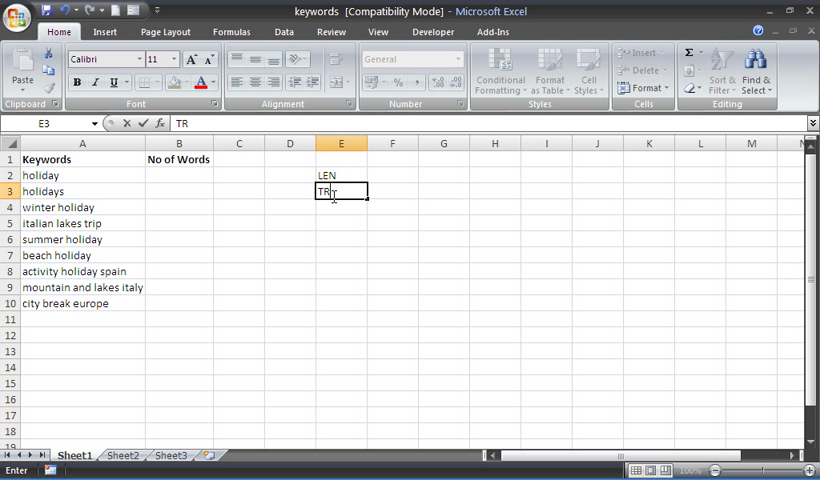
{"action": "key", "text": "Return"}
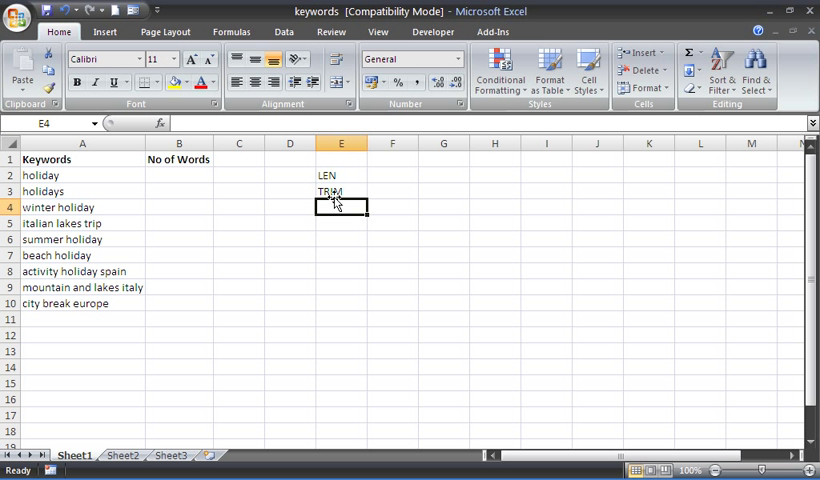
{"action": "type", "text": "SUBS"}
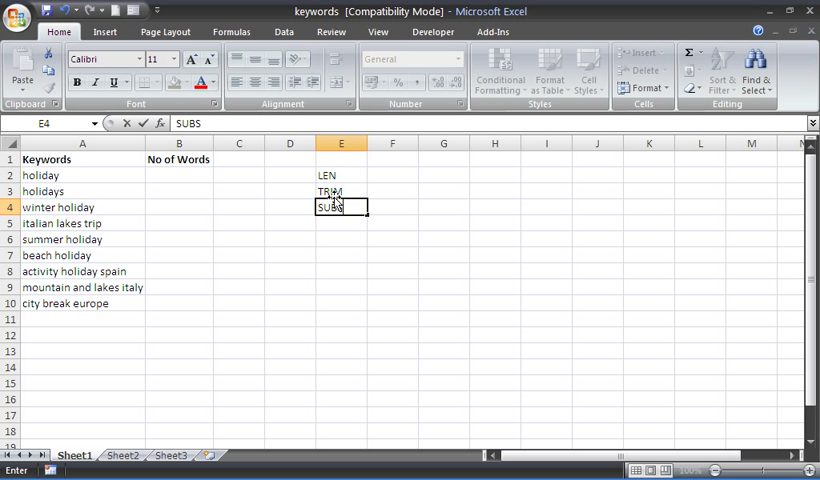
{"action": "type", "text": "TITUTE"}
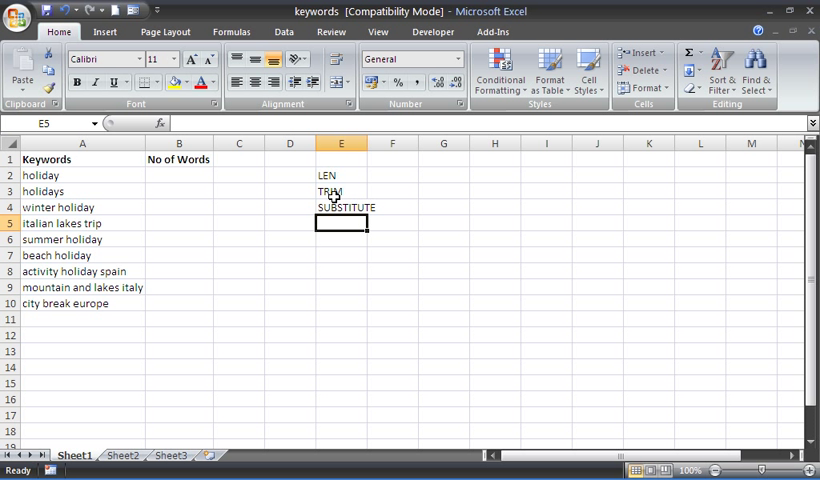
{"action": "left_click", "coordinate": [341, 175]}
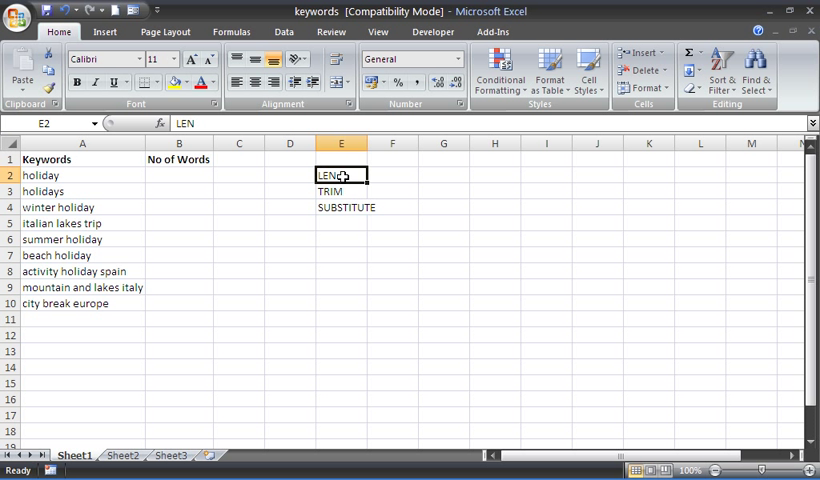
{"action": "left_click", "coordinate": [82, 175]}
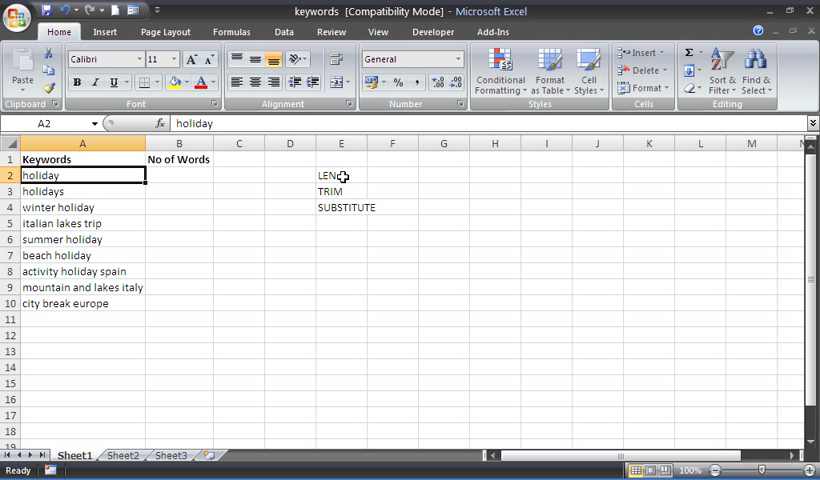
{"action": "left_click", "coordinate": [239, 191]}
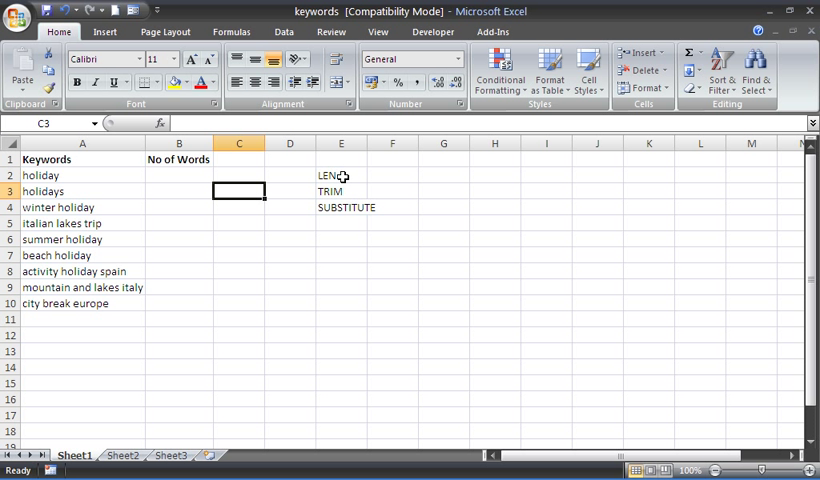
{"action": "left_click", "coordinate": [341, 207]}
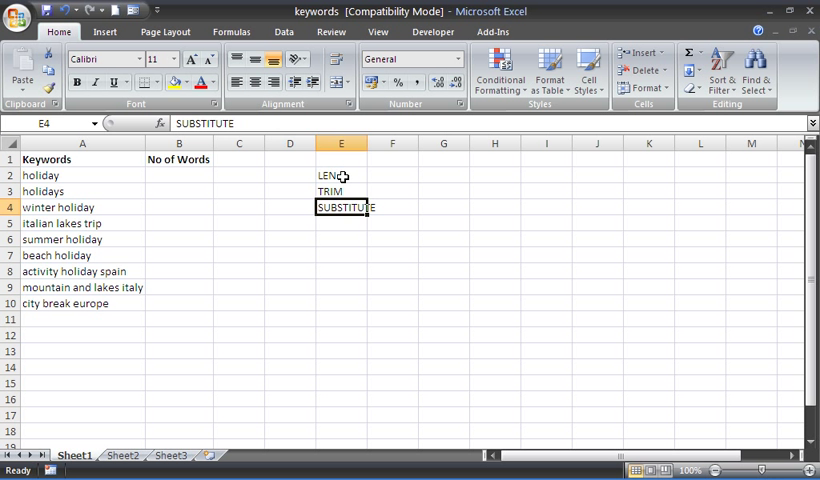
{"action": "left_click", "coordinate": [178, 175]}
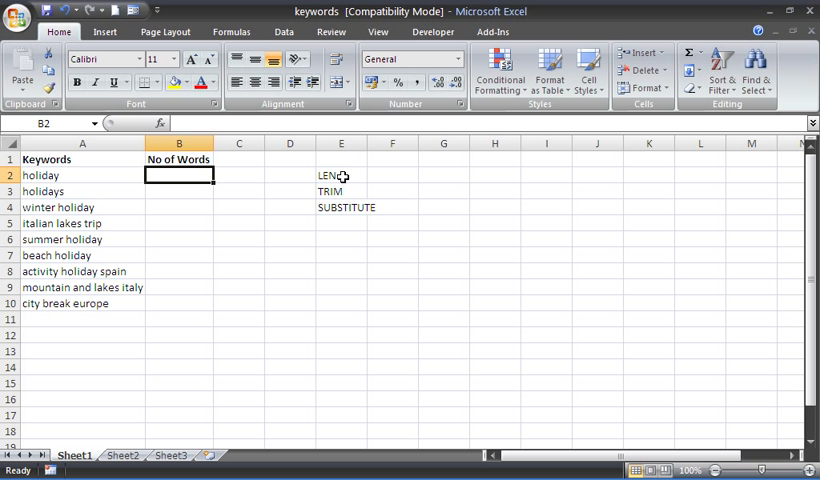
- Type =len(trim into B2 with help from formula AutoComplete
{"action": "type", "text": "="}
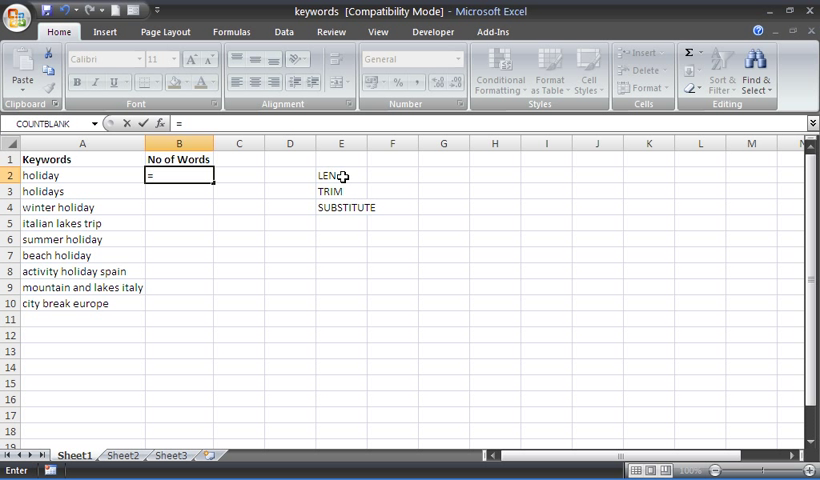
{"action": "type", "text": "len"}
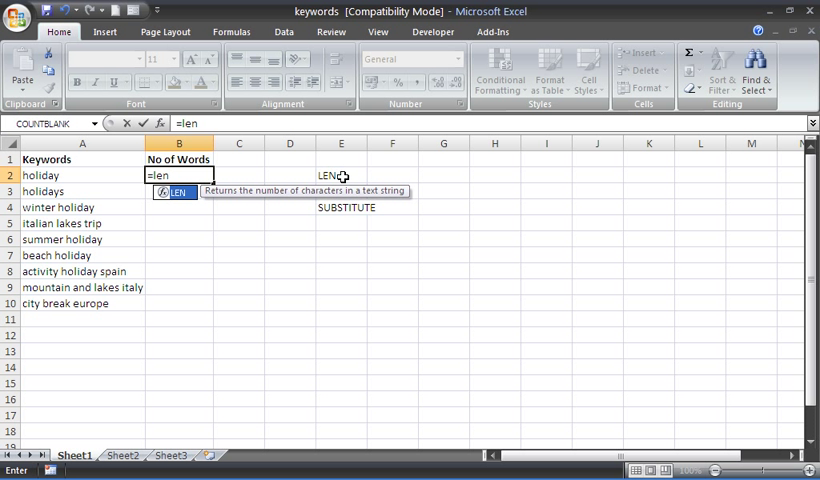
{"action": "type", "text": "("}
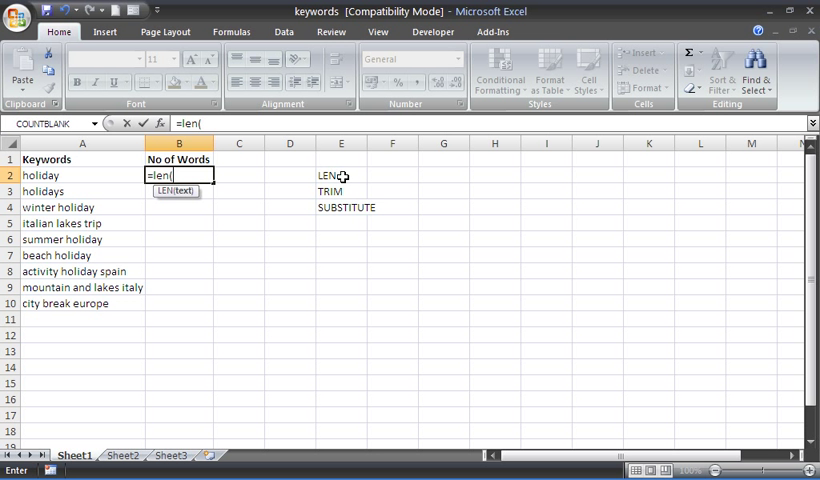
{"action": "type", "text": "tr"}
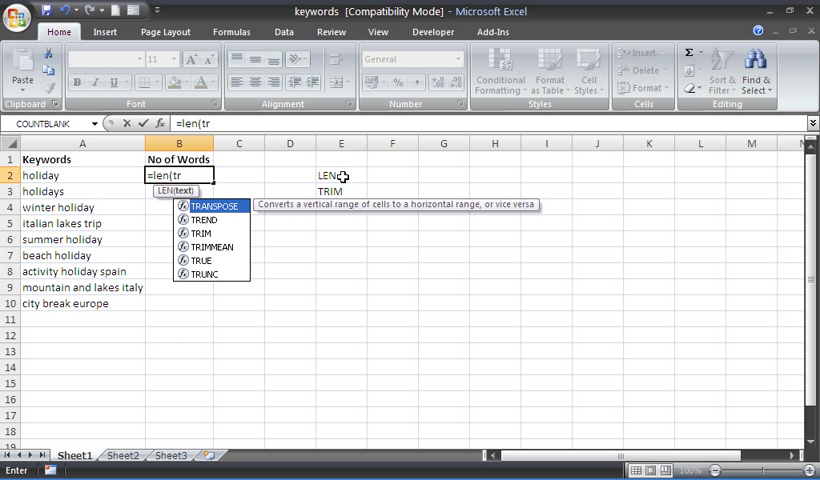
{"action": "type", "text": "i"}
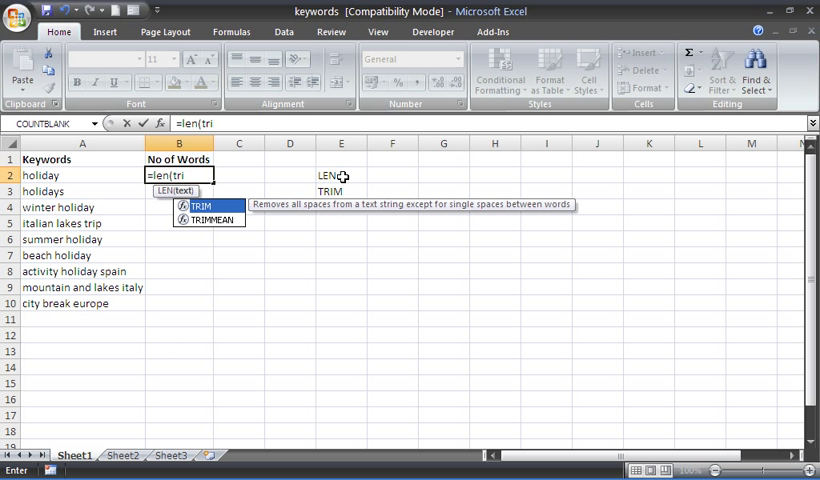
{"action": "type", "text": "m"}
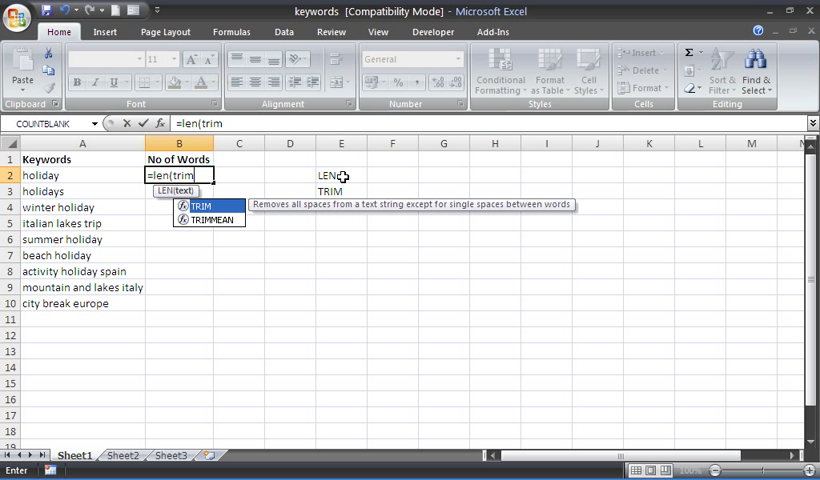
{"action": "mouse_move", "coordinate": [91, 175]}
{"action": "type", "text": "SUBSTITUTE"}
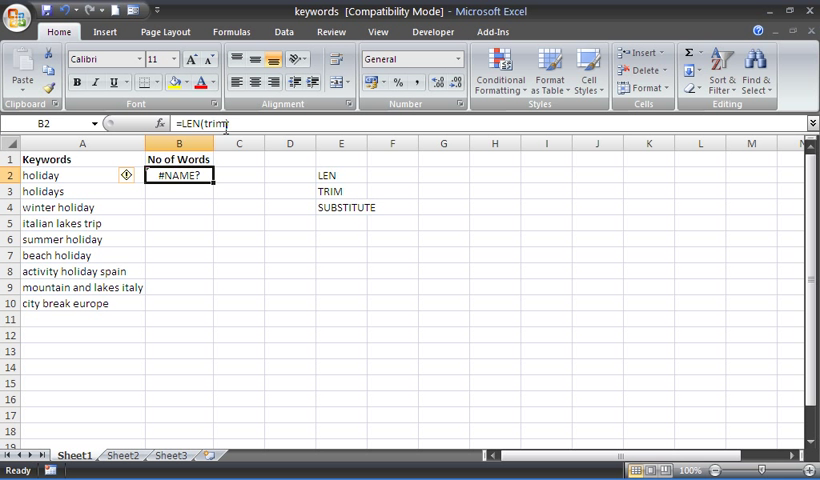
- Finish B2 as =LEN(TRIM(A2)) so holiday returns 7
{"action": "double_click", "coordinate": [178, 175]}
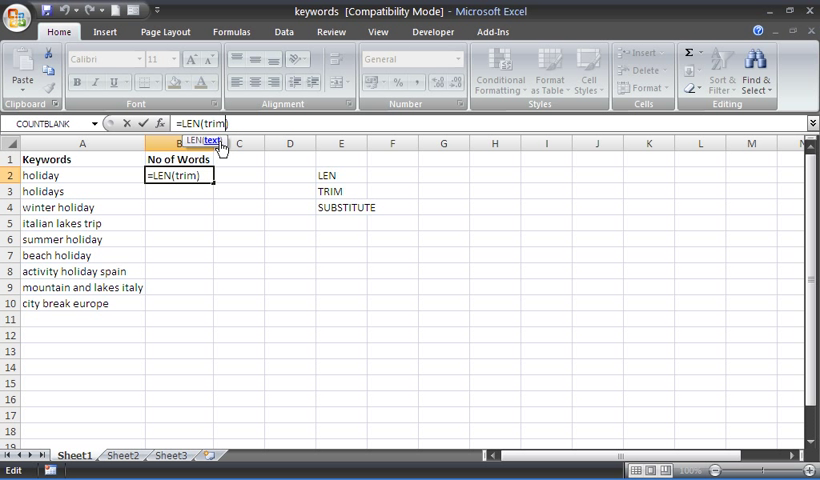
{"action": "type", "text": "(A2"}
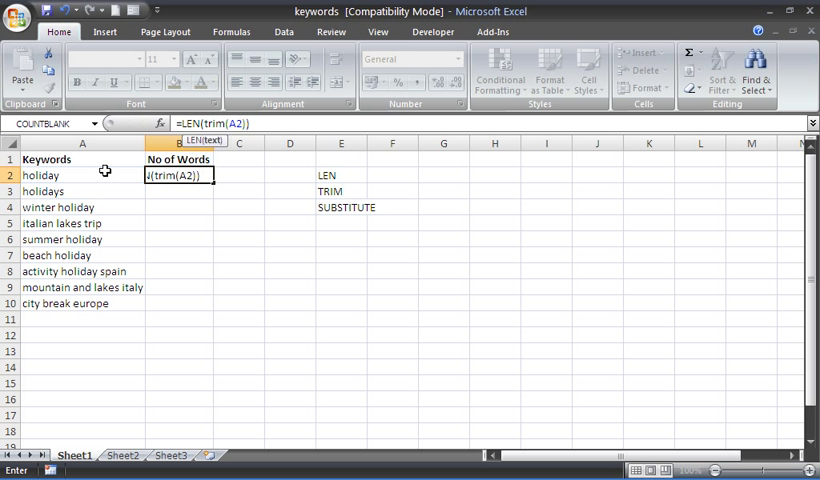
{"action": "key", "text": "Return"}
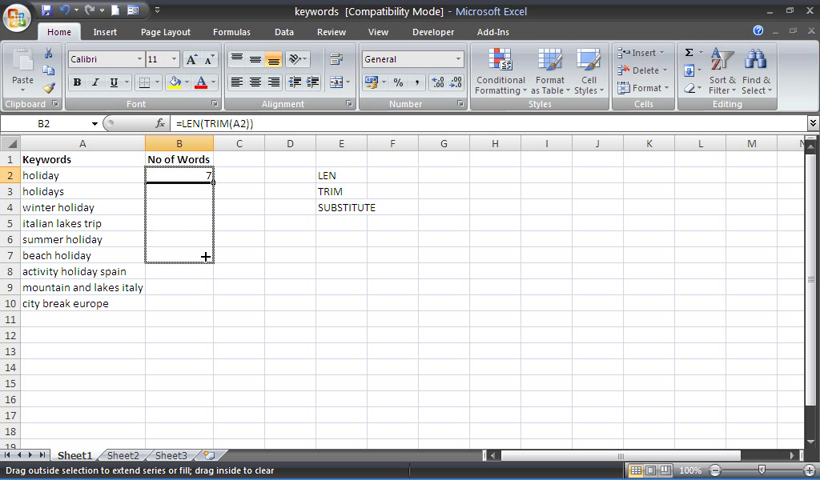
- Fill the LEN(TRIM) formula from B2 down to B10, giving counts 7 through 17
{"action": "left_click_drag", "start_coordinate": [205, 256], "coordinate": [198, 303]}
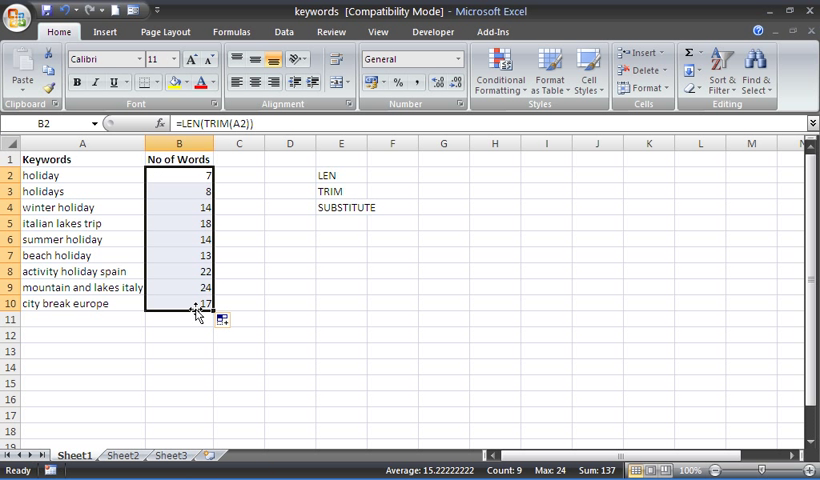
{"action": "mouse_move", "coordinate": [276, 244]}
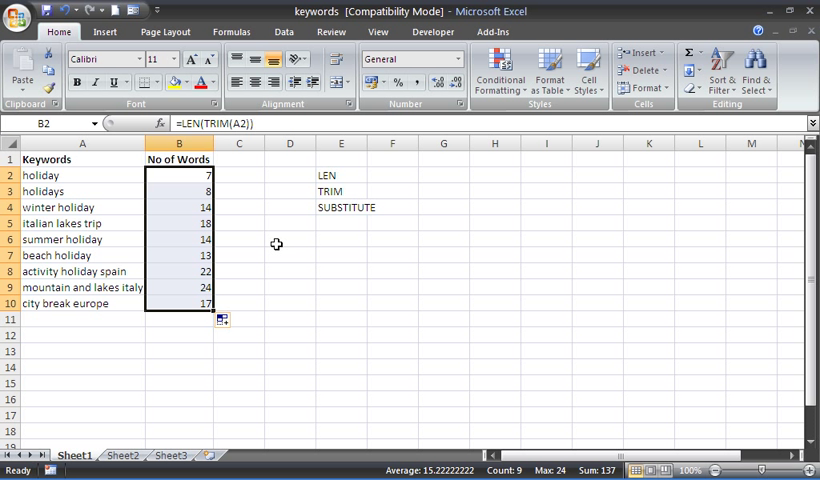
{"action": "mouse_move", "coordinate": [64, 191]}
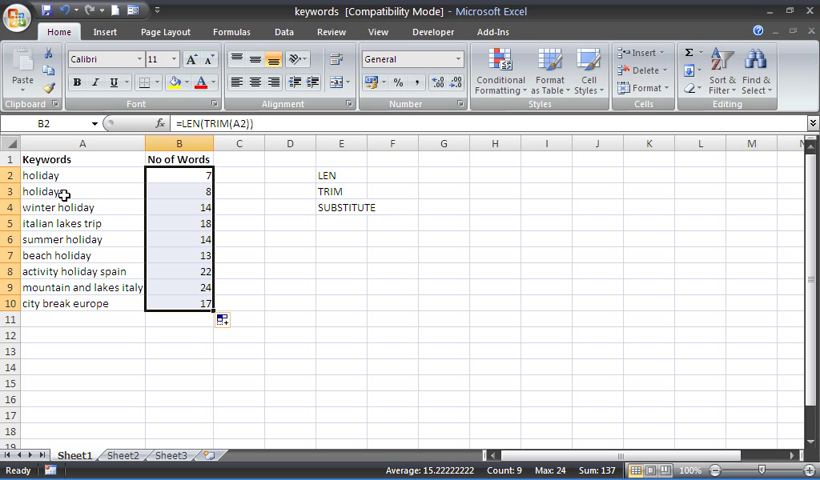
{"action": "mouse_move", "coordinate": [63, 195]}
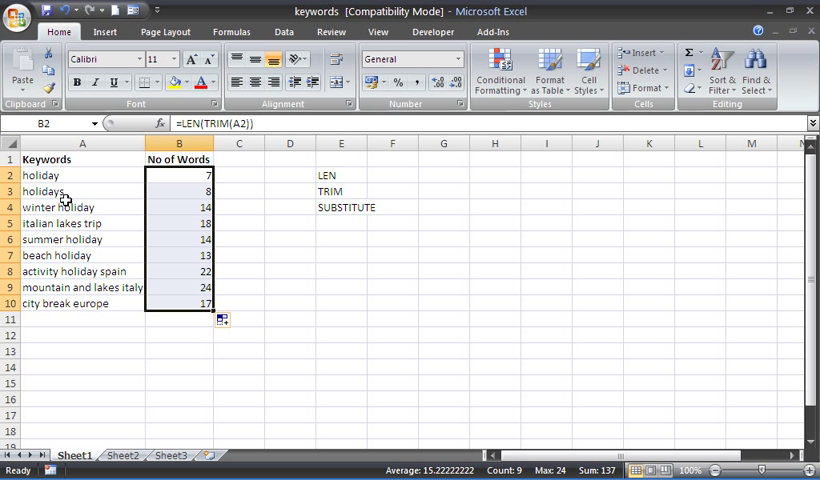
{"action": "left_click", "coordinate": [70, 207]}
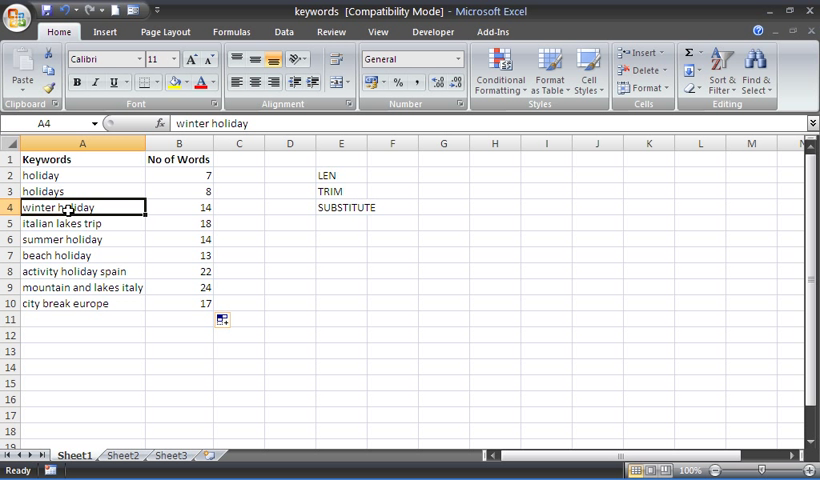
{"action": "mouse_move", "coordinate": [199, 175]}
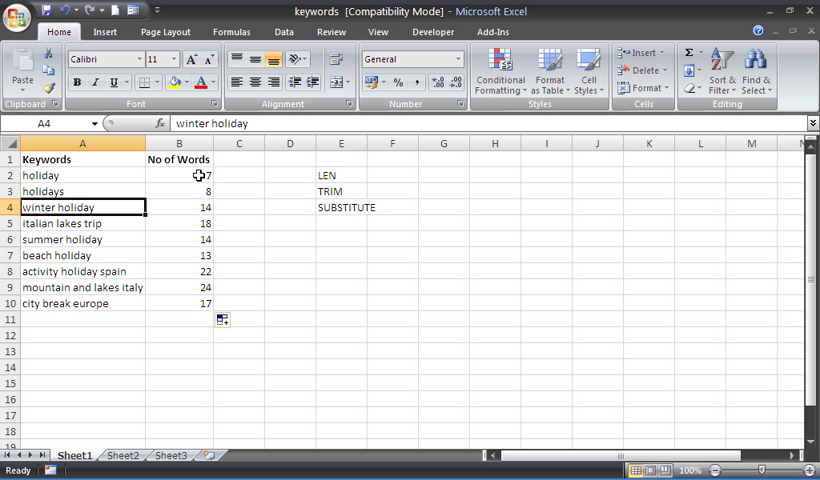
- Select B2 to view =LEN(TRIM(A2)) in the formula bar
{"action": "left_click", "coordinate": [179, 175]}
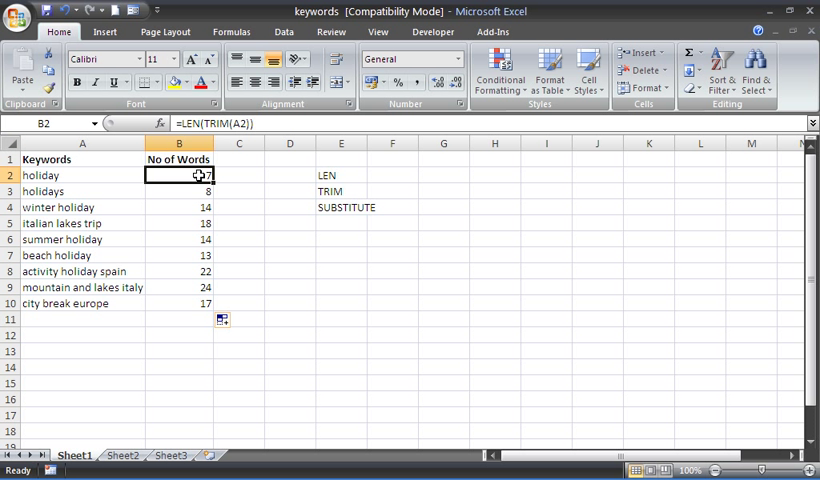
- Append -len(substitute(A2," ","")) to the B2 formula
{"action": "double_click", "coordinate": [178, 175]}
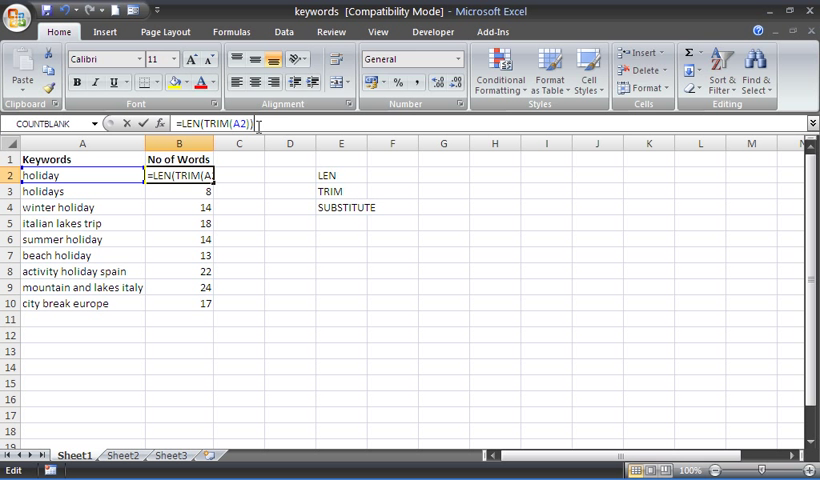
{"action": "type", "text": "-"}
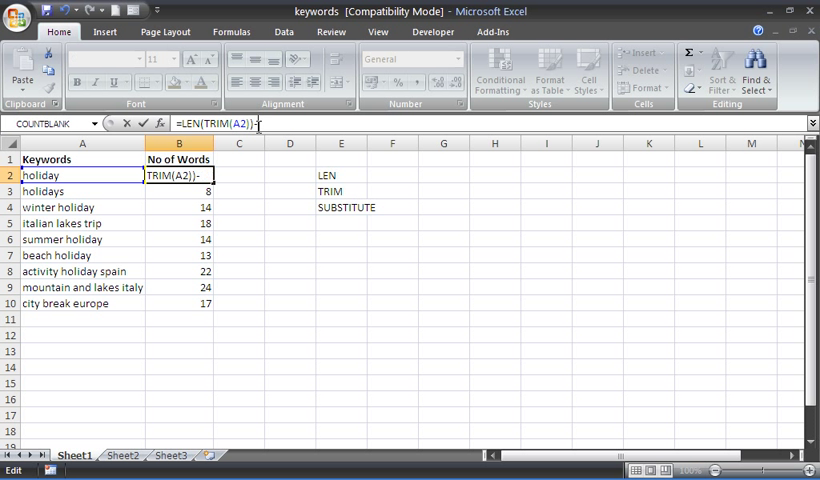
{"action": "type", "text": "len("}
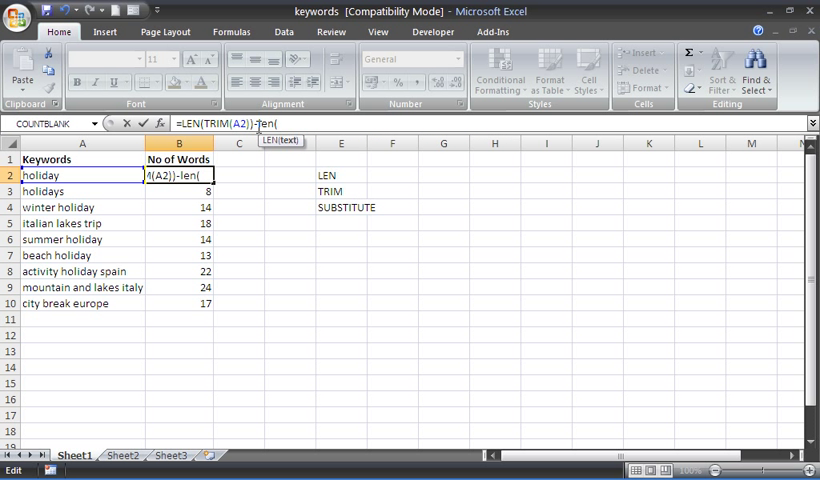
{"action": "type", "text": "s"}
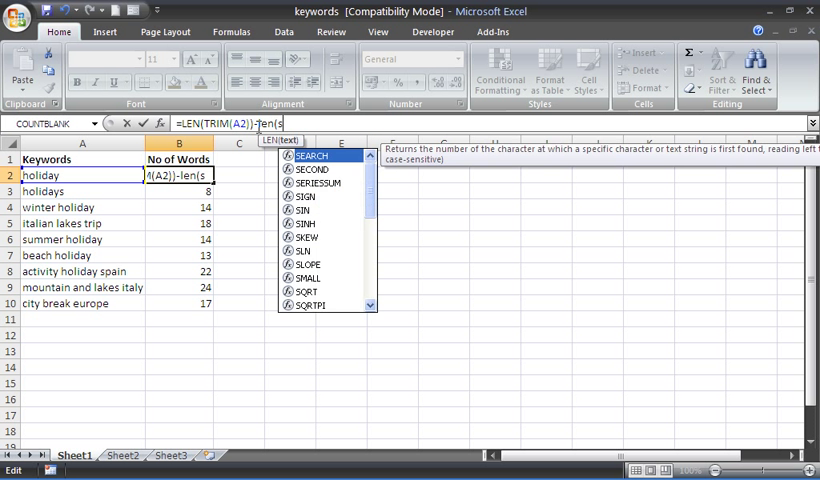
{"action": "type", "text": "ubstitu"}
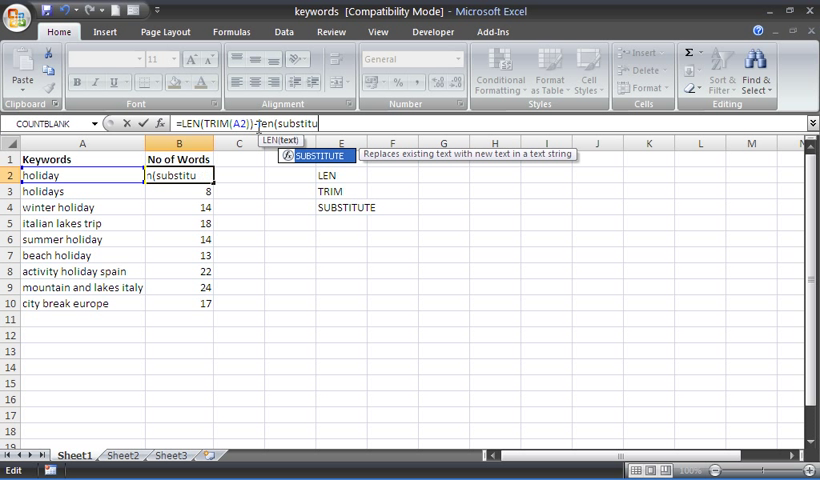
{"action": "type", "text": "e(A2"}
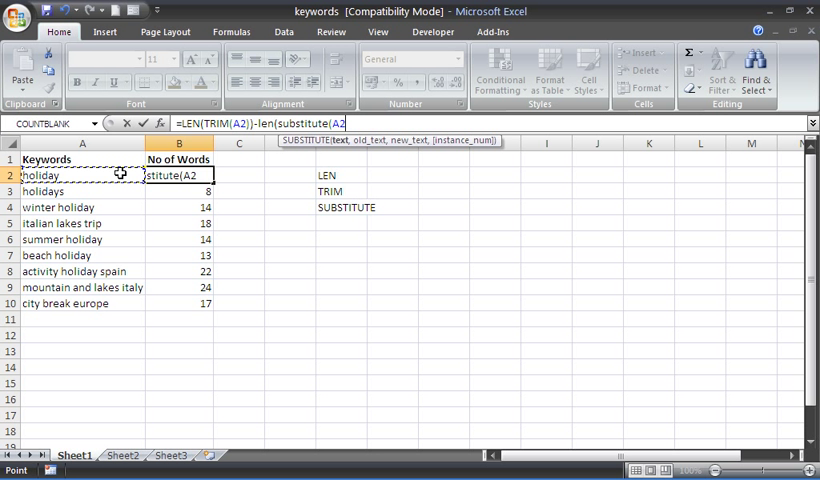
{"action": "type", "text": ","}
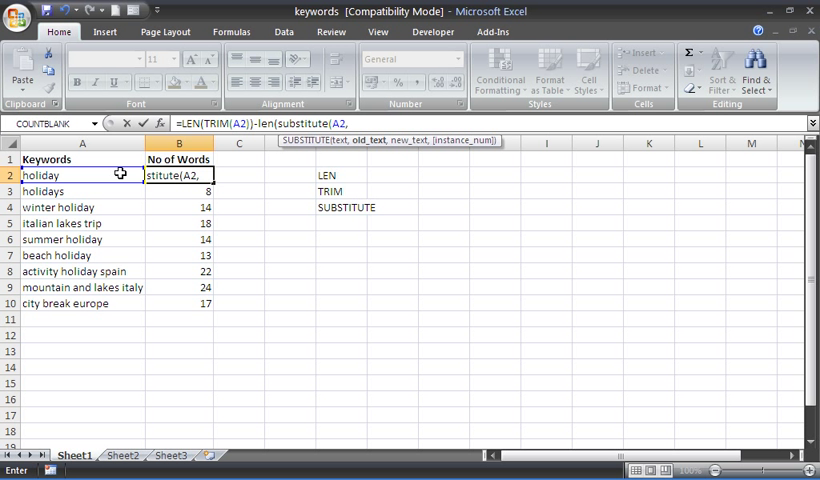
{"action": "type", "text": "\" \","}
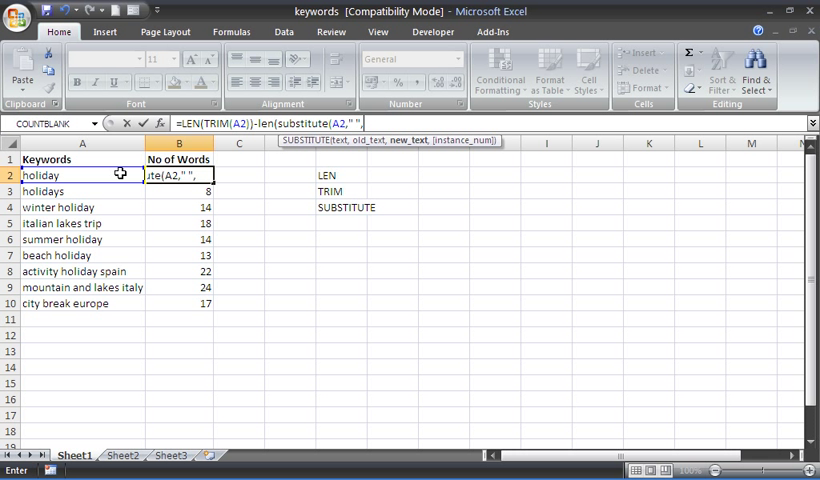
{"action": "type", "text": "\"\")"}
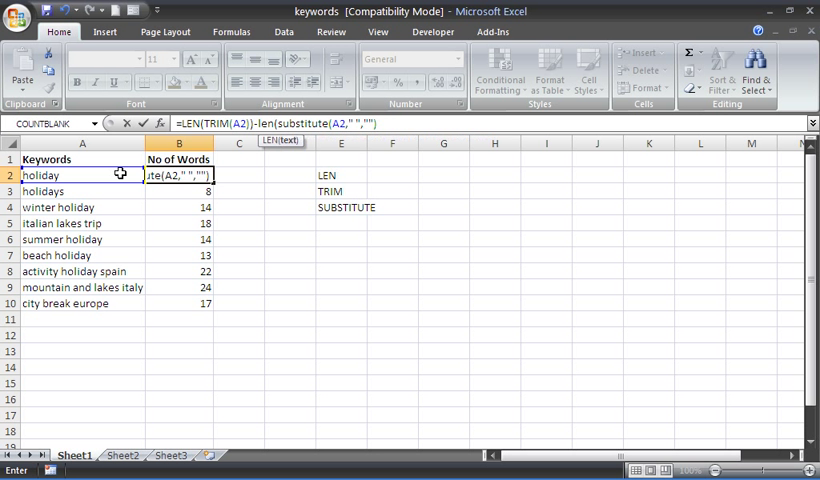
{"action": "mouse_move", "coordinate": [235, 166]}
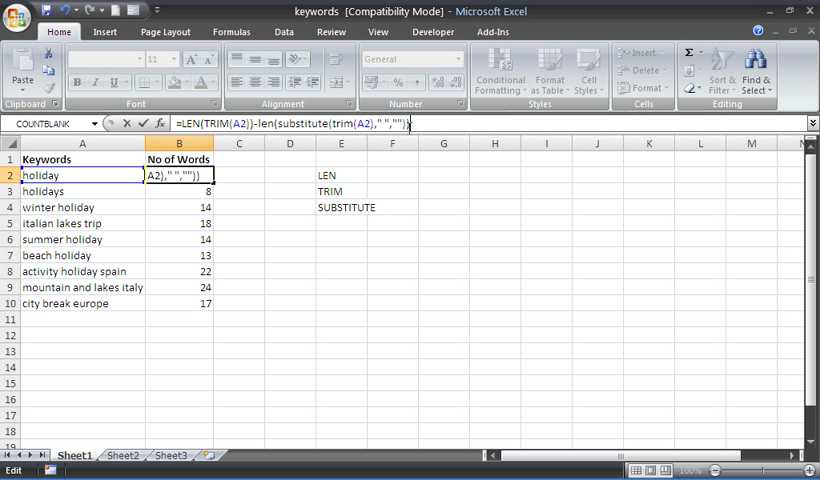
- Fill the space-counting formula from B2 to B10, then check B6 and B9
{"action": "key", "text": "Return"}
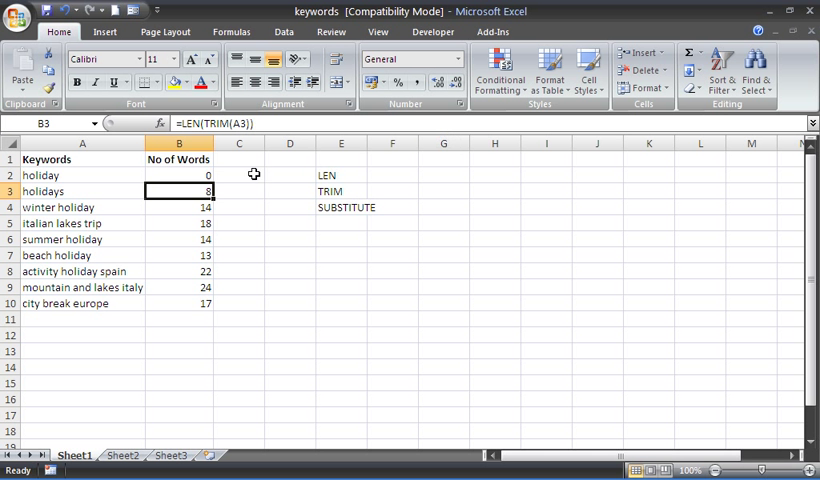
{"action": "left_click", "coordinate": [180, 175]}
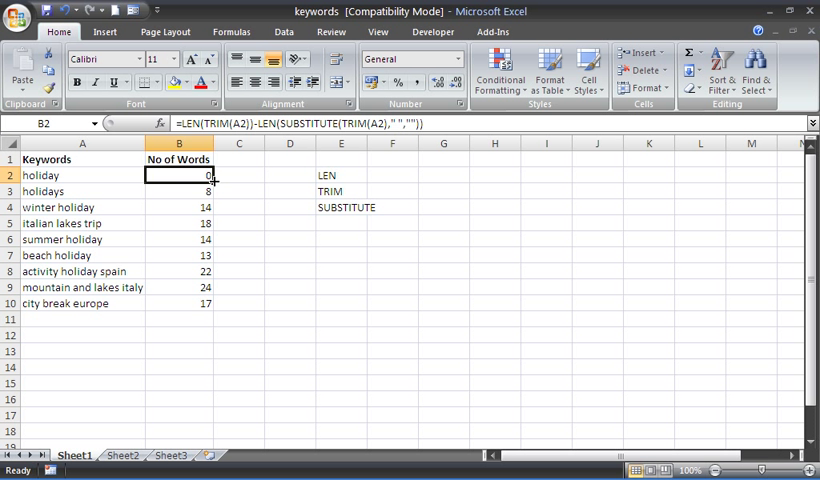
{"action": "left_click_drag", "start_coordinate": [207, 175], "coordinate": [207, 303]}
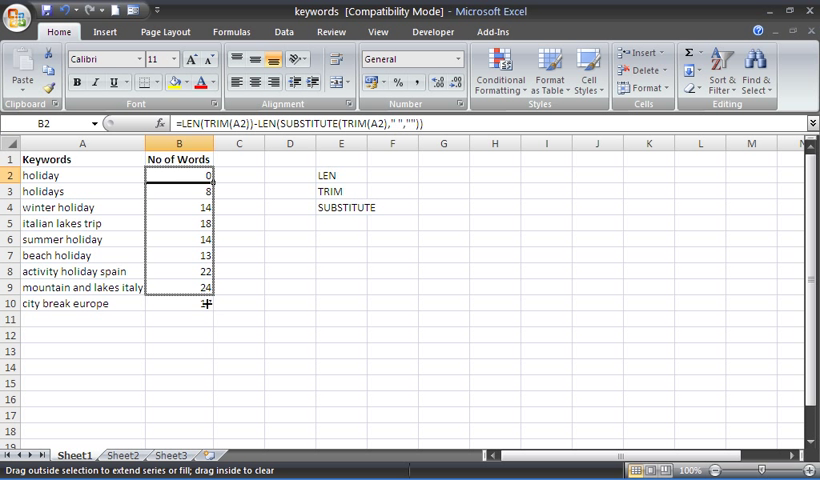
{"action": "left_click_drag", "start_coordinate": [206, 175], "coordinate": [206, 303]}
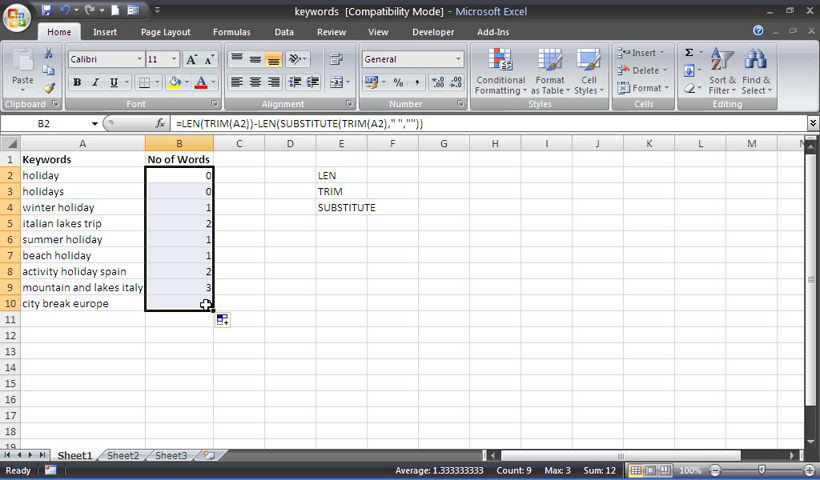
{"action": "left_click", "coordinate": [179, 239]}
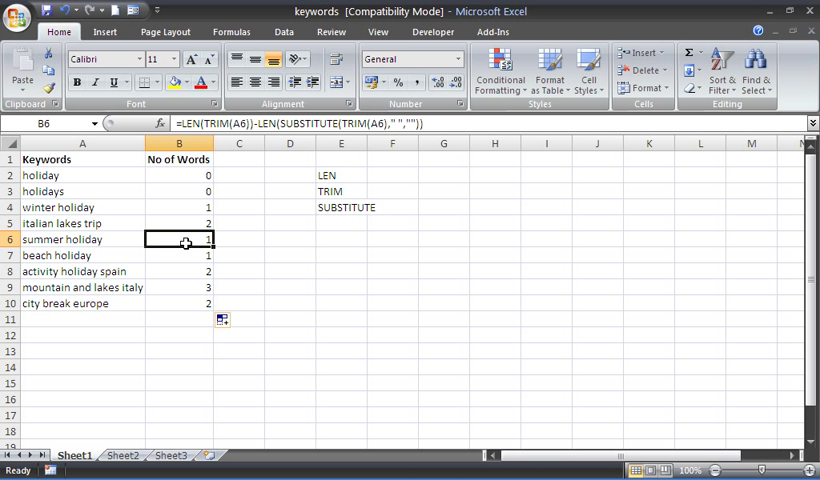
{"action": "left_click", "coordinate": [180, 287]}
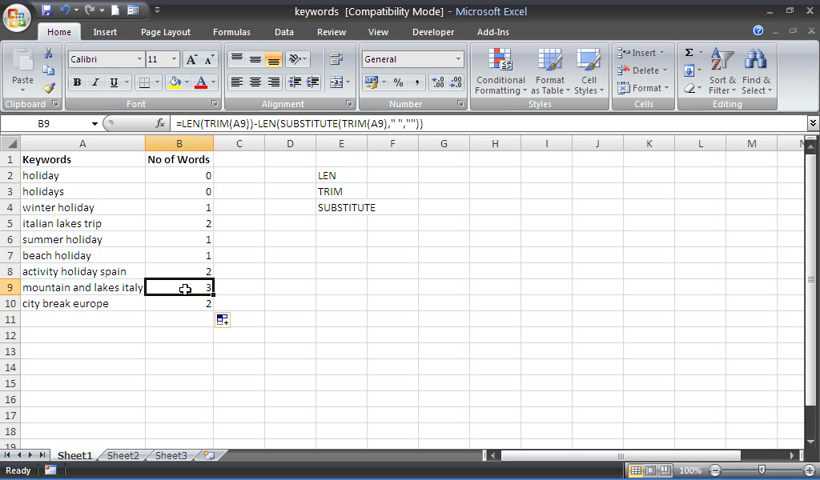
{"action": "left_click", "coordinate": [180, 175]}
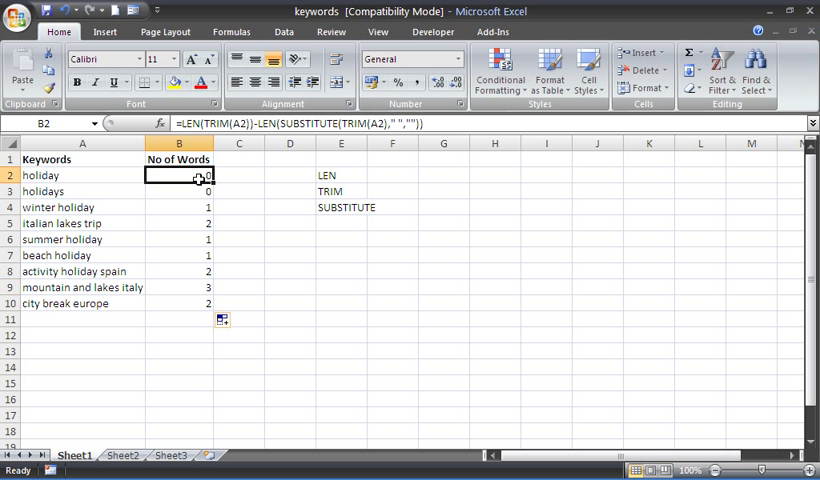
{"action": "mouse_move", "coordinate": [312, 148]}
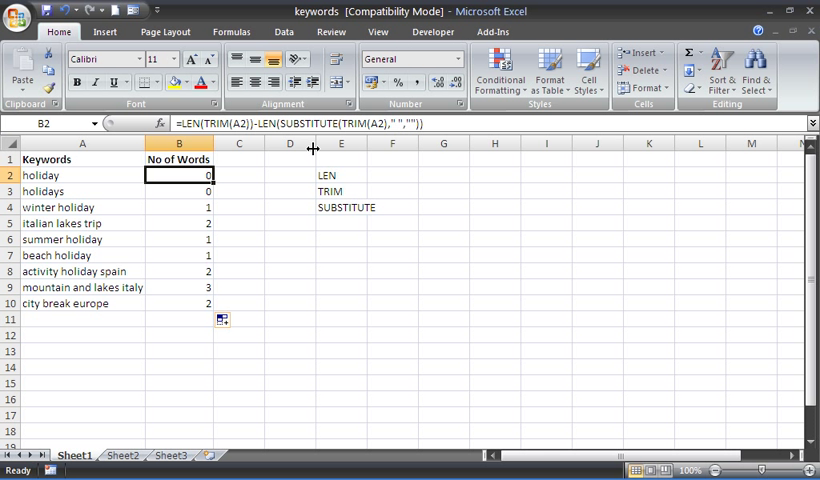
{"action": "mouse_move", "coordinate": [285, 164]}
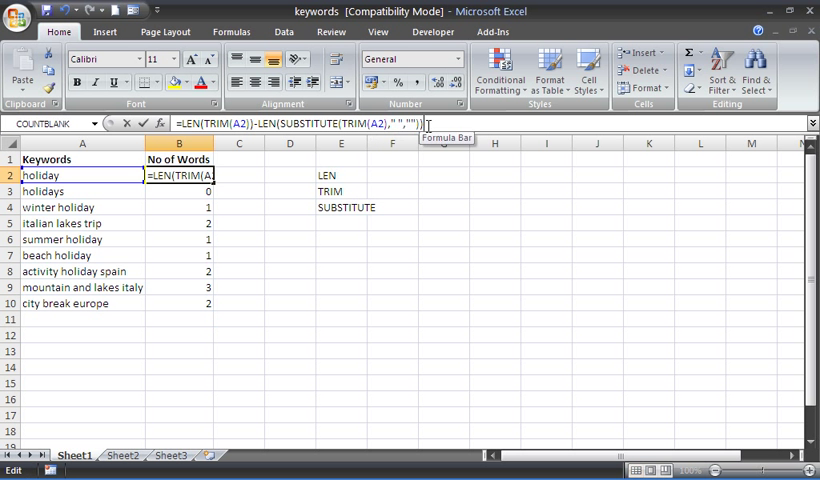
- Append +1 to B2's formula and fill it down to B10
{"action": "type", "text": "+"}
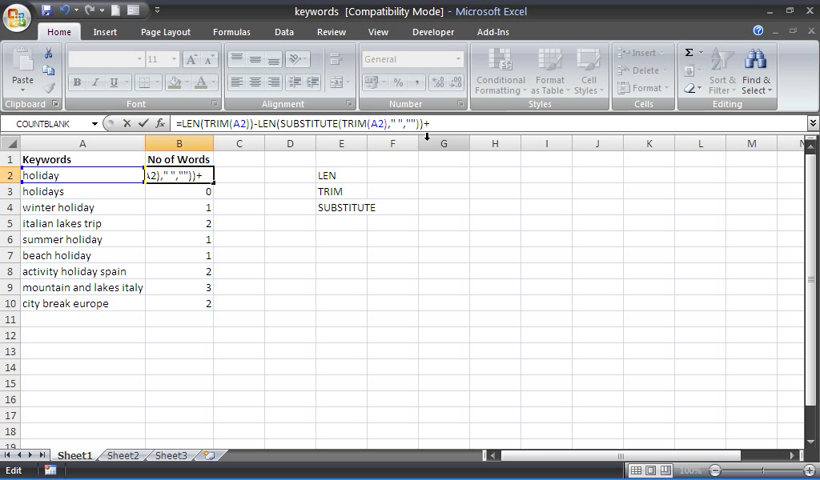
{"action": "type", "text": "1"}
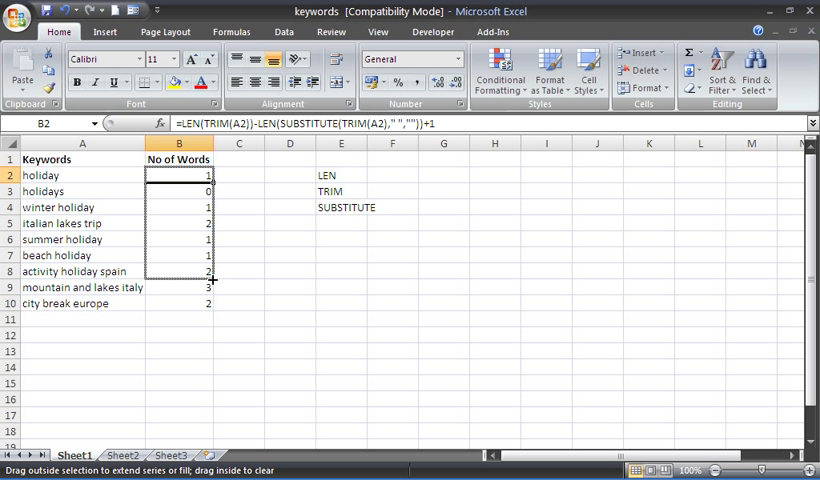
{"action": "left_click_drag", "start_coordinate": [210, 183], "coordinate": [210, 303]}
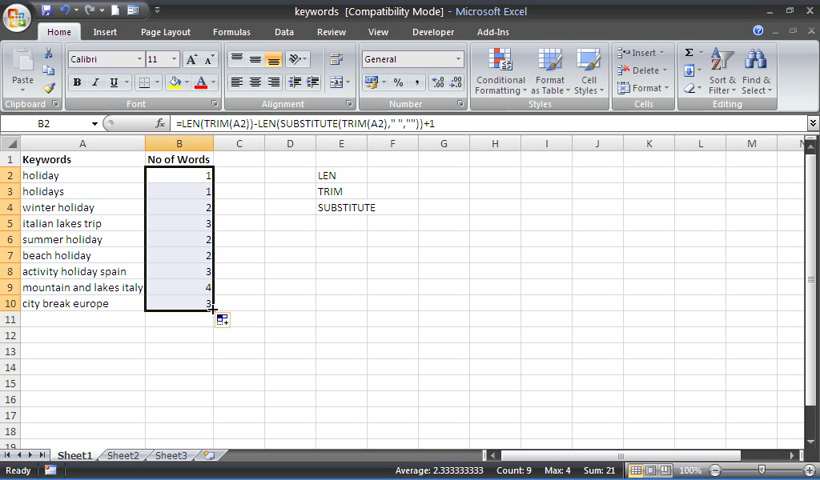
{"action": "left_click", "coordinate": [239, 303]}
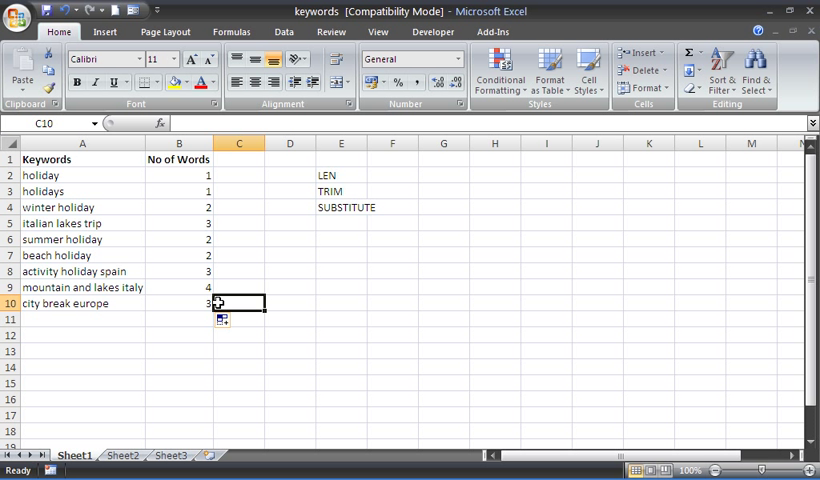
{"action": "left_click", "coordinate": [179, 191]}
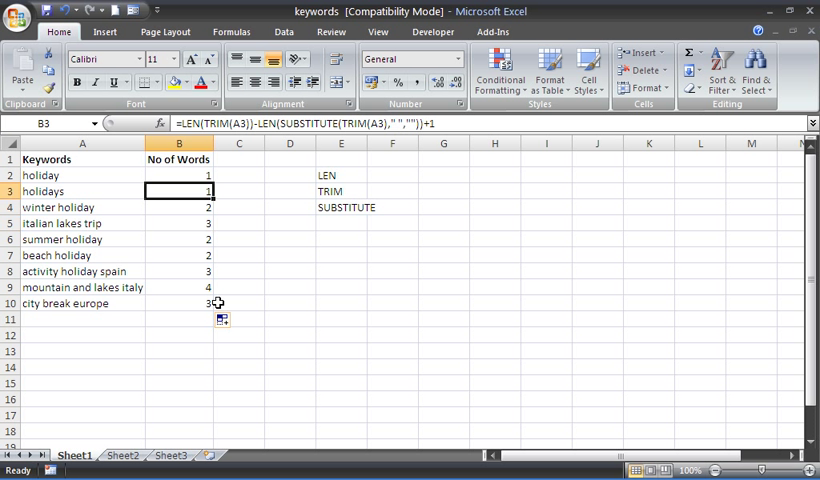